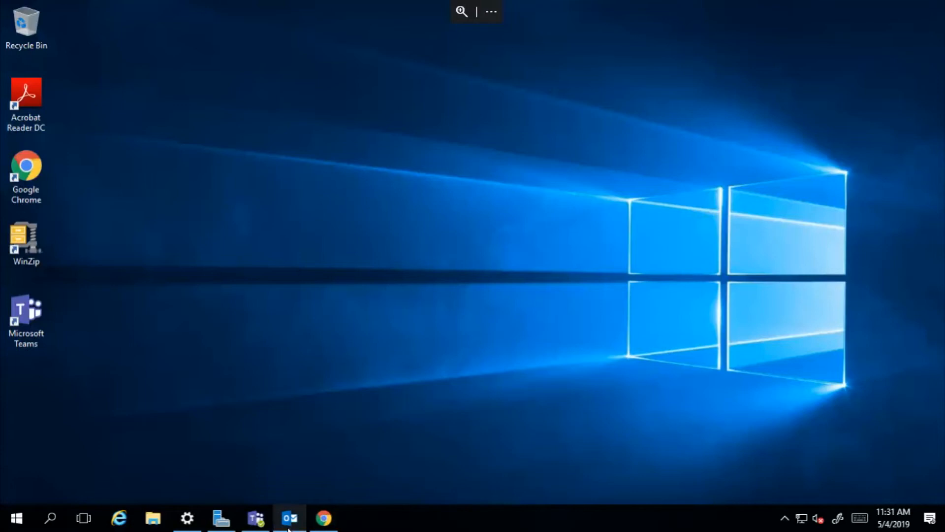
# Step: Open Outlook from the taskbar and restore its window to a smaller size
pyautogui.click(289, 518)
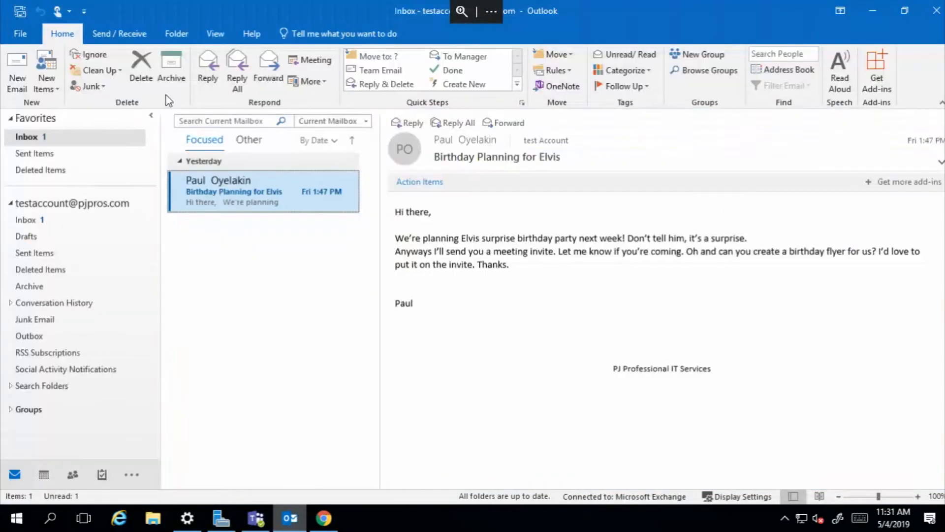
pyautogui.moveTo(578, 11)
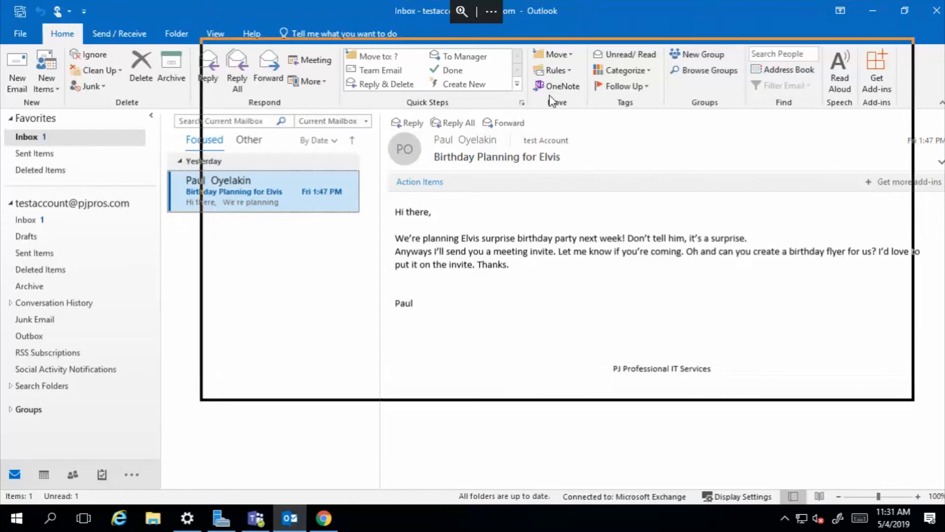
pyautogui.click(904, 11)
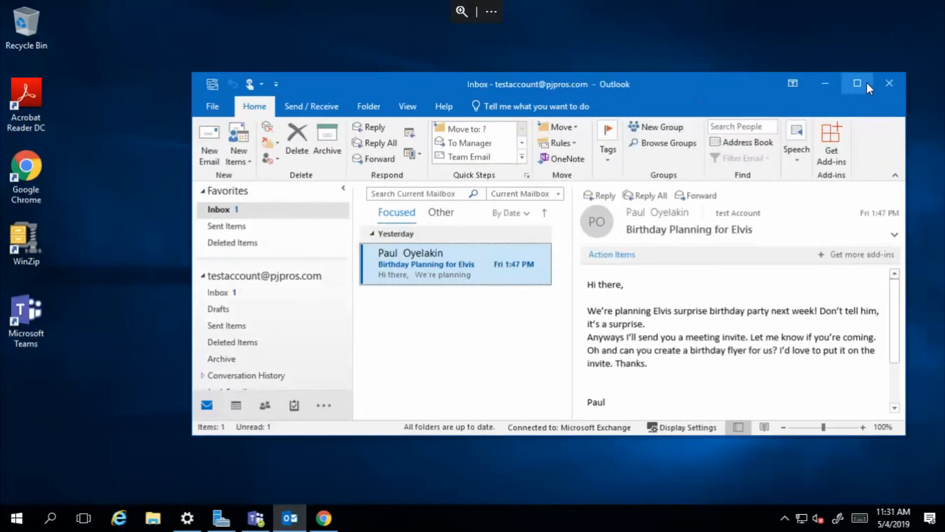
# Step: Maximize Outlook, then select and deselect the Birthday Planning for Elvis message text
pyautogui.click(857, 83)
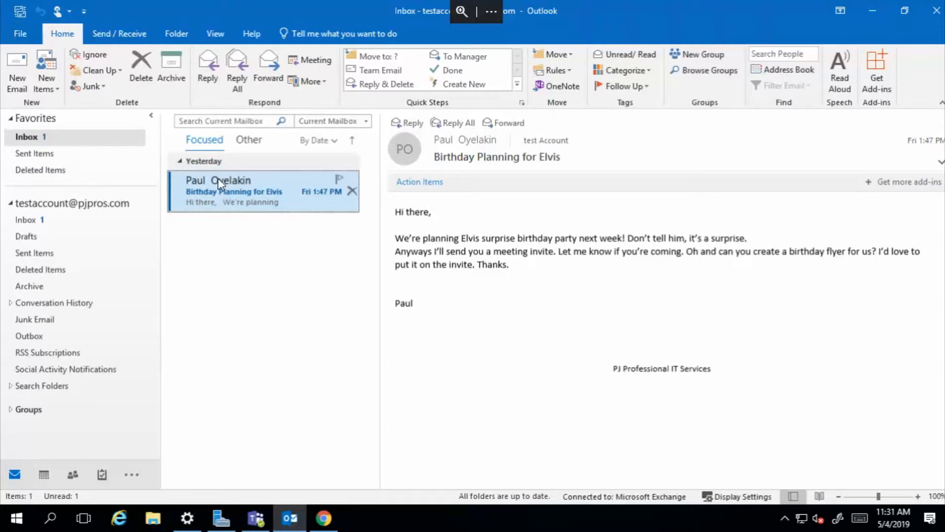
pyautogui.moveTo(218, 183)
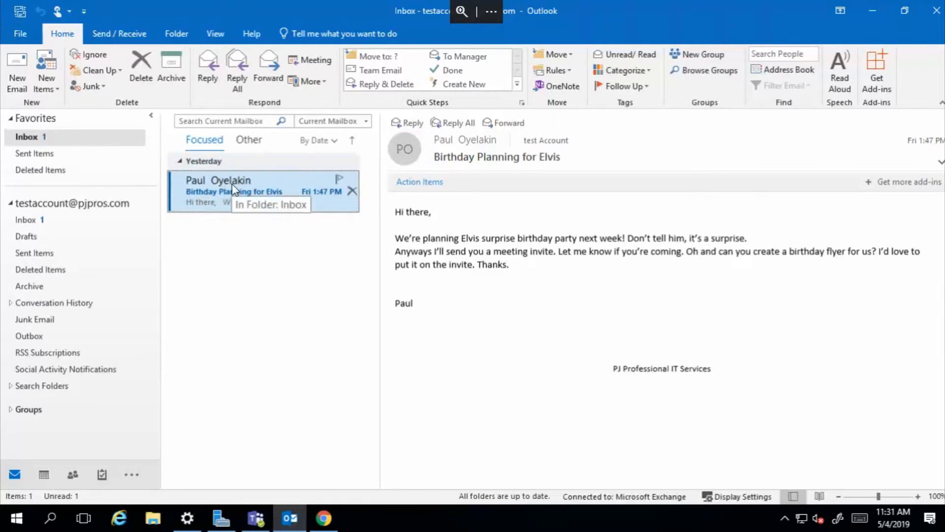
pyautogui.moveTo(478, 266)
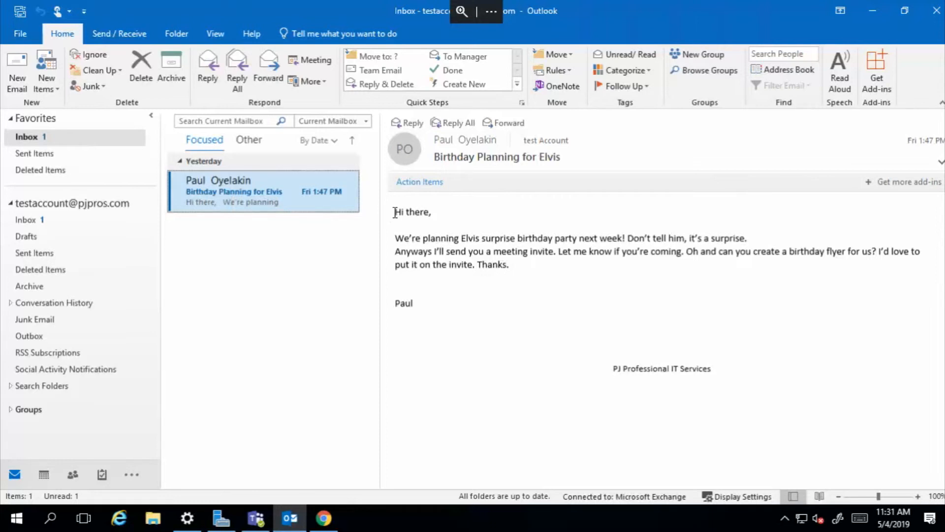
pyautogui.moveTo(395, 211); pyautogui.dragTo(422, 303)
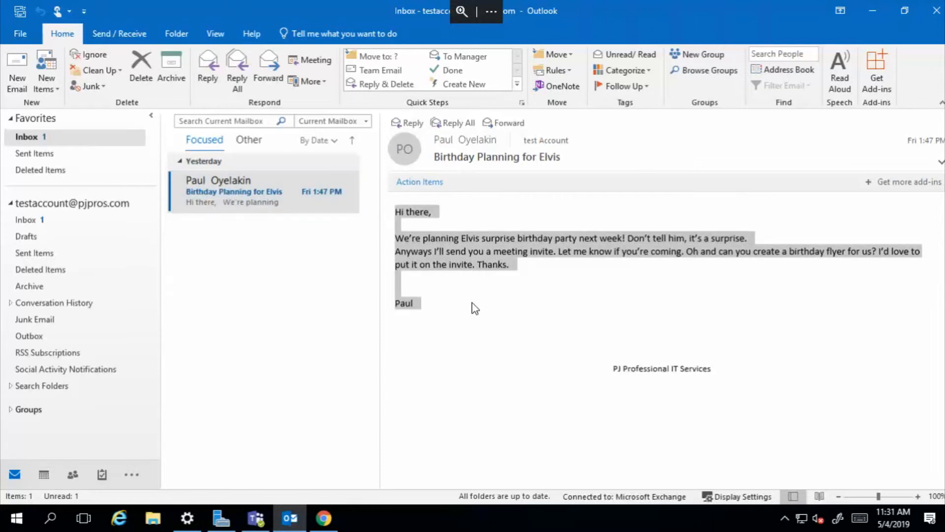
pyautogui.click(263, 190)
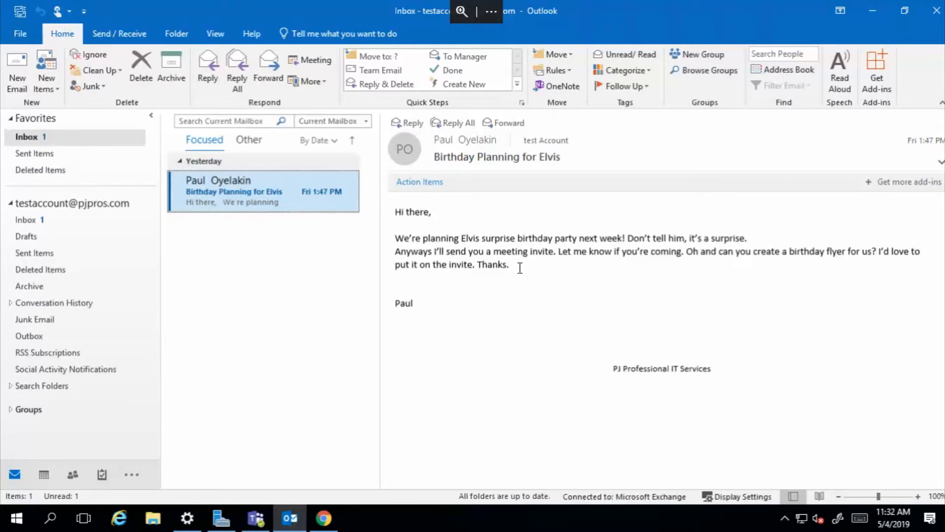
pyautogui.moveTo(377, 258)
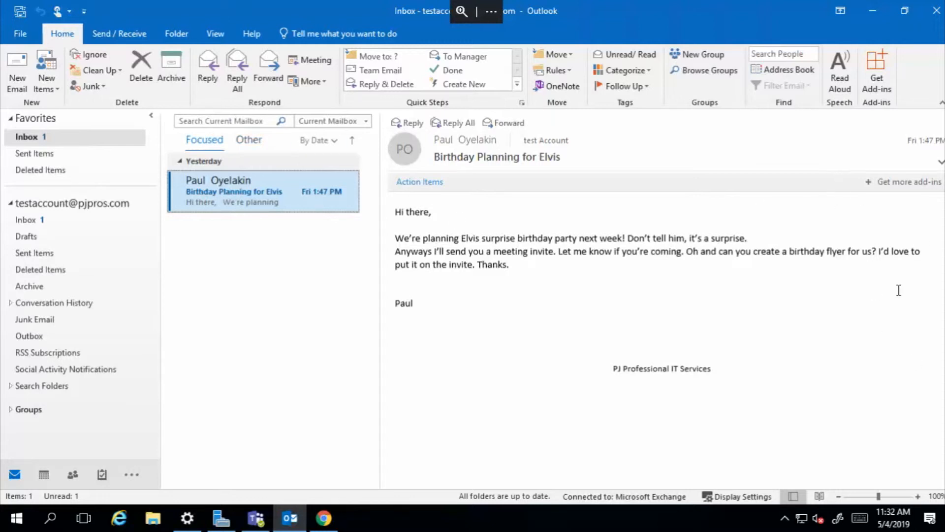
pyautogui.moveTo(876, 224)
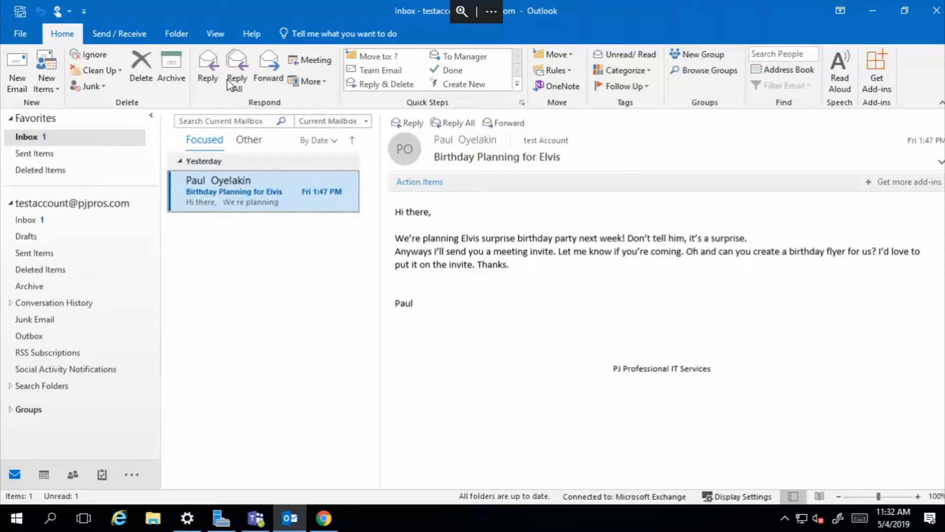
# Step: Show the Calendar and Tasks in the To-Do Bar beside the message
pyautogui.click(215, 33)
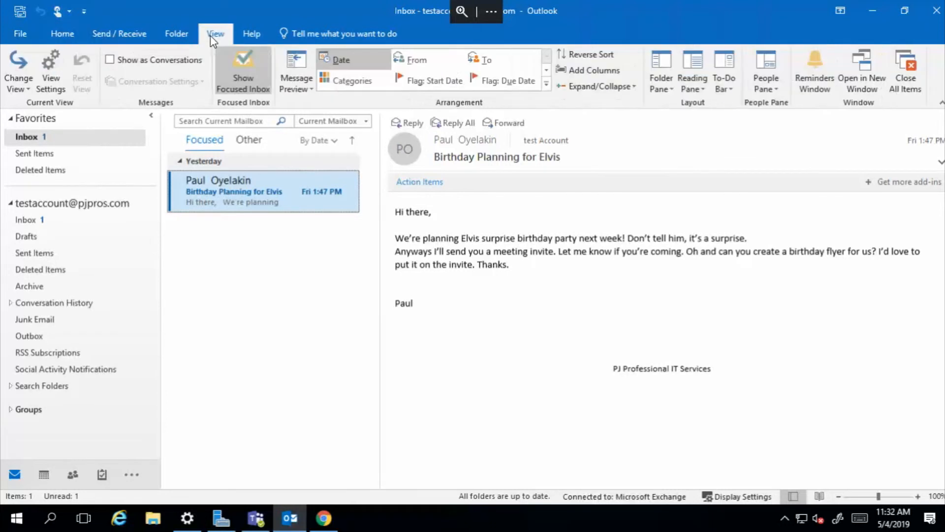
pyautogui.moveTo(724, 71)
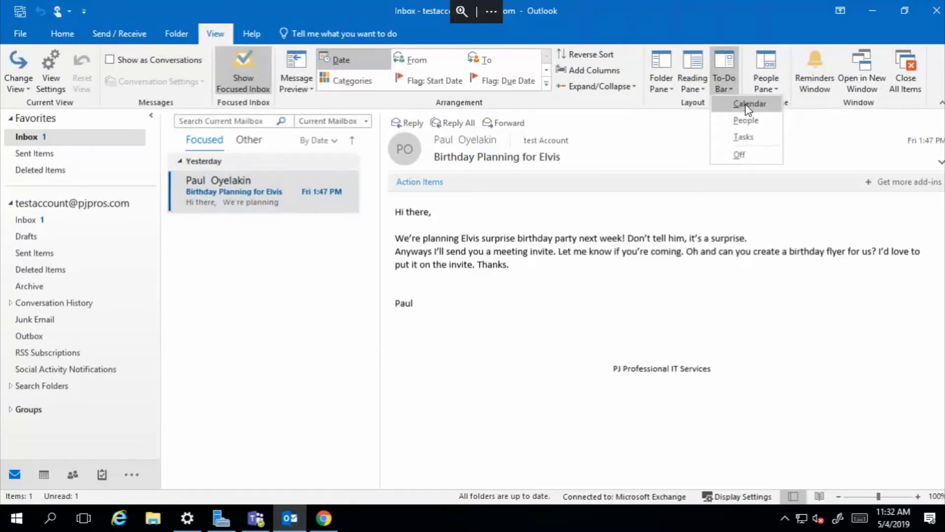
pyautogui.click(750, 103)
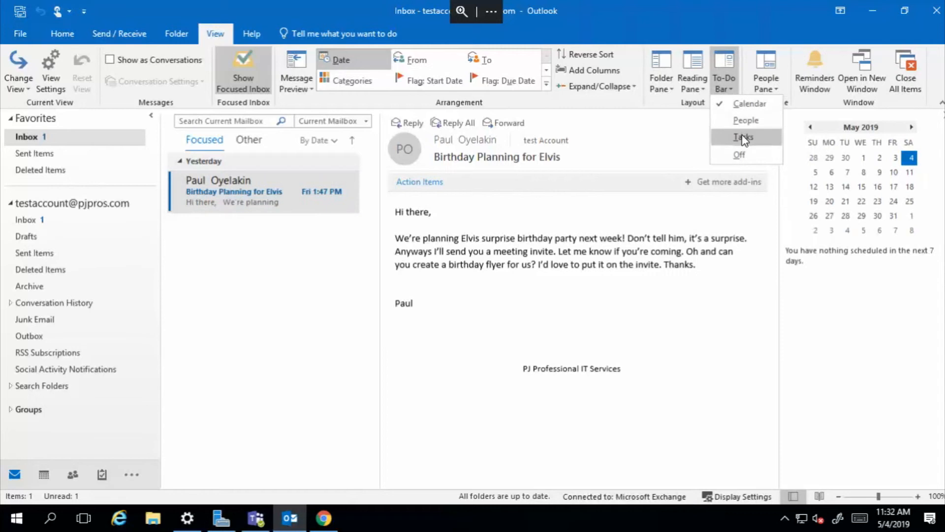
pyautogui.click(744, 137)
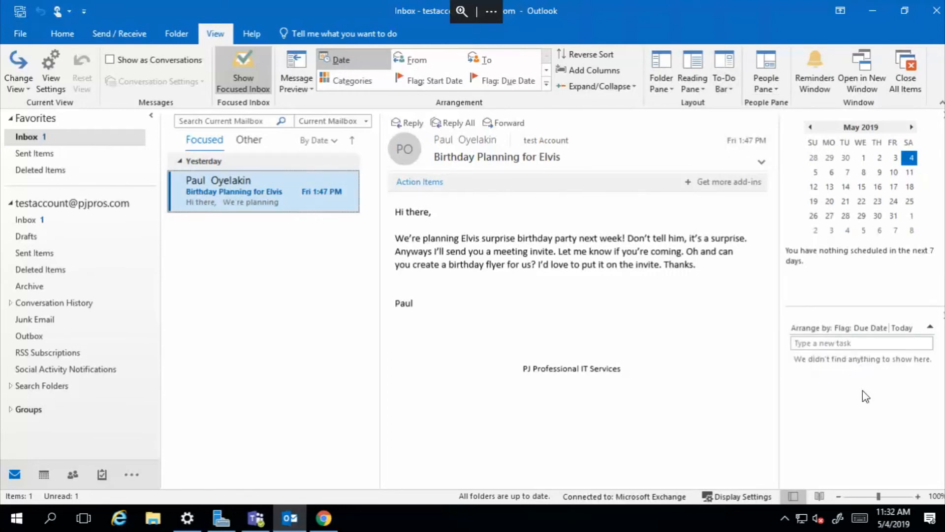
pyautogui.moveTo(836, 381)
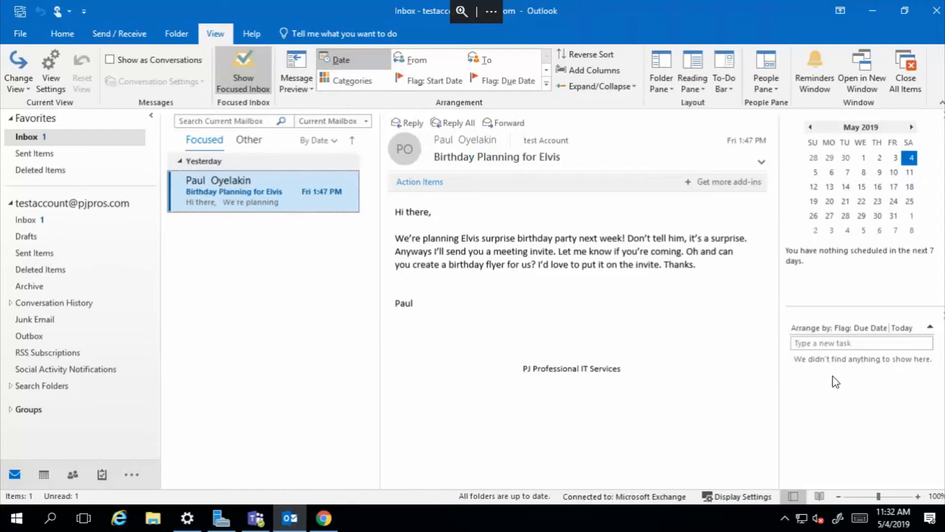
pyautogui.moveTo(249, 202)
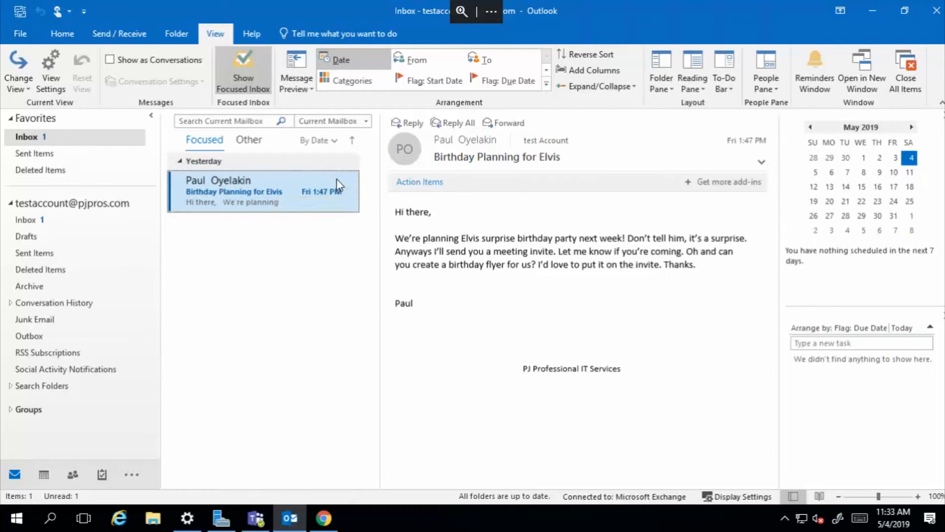
# Step: Flag the Birthday Planning for Elvis message for follow-up due tomorrow, Sunday May 5
pyautogui.click(351, 190)
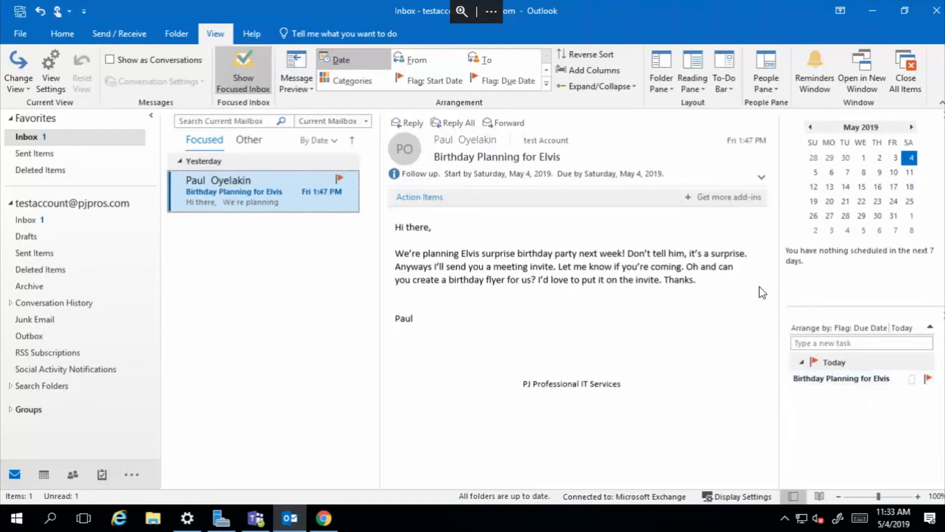
pyautogui.click(338, 179)
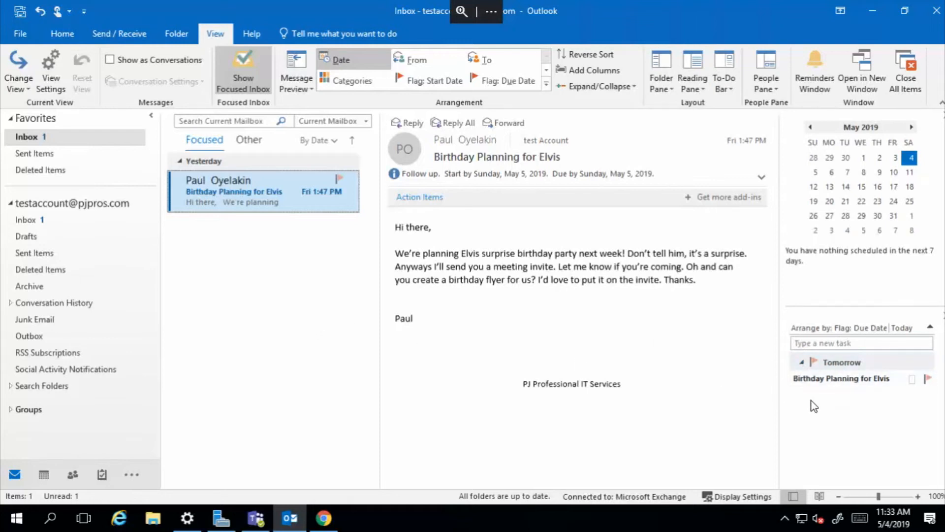
pyautogui.moveTo(841, 378)
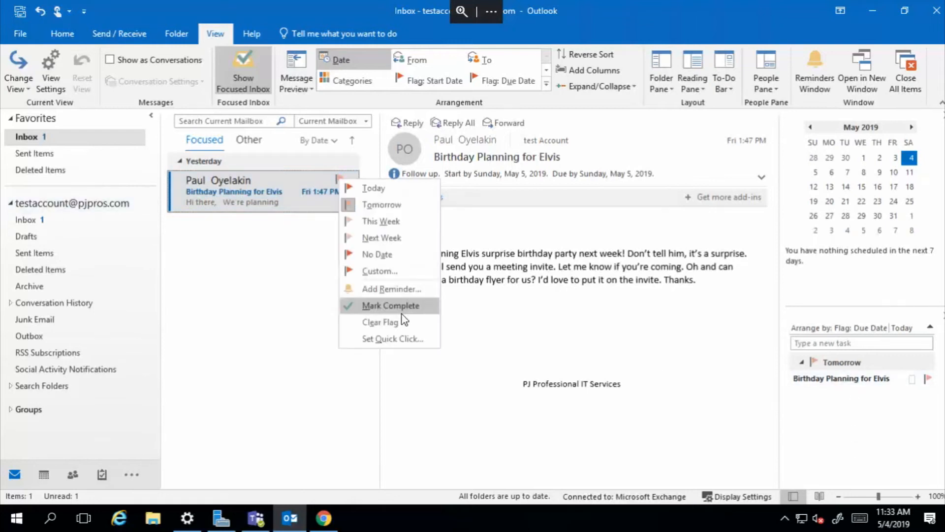
# Step: Confirm custom follow-up dates, marking the birthday message's follow-up complete and emptying the task list
pyautogui.click(390, 306)
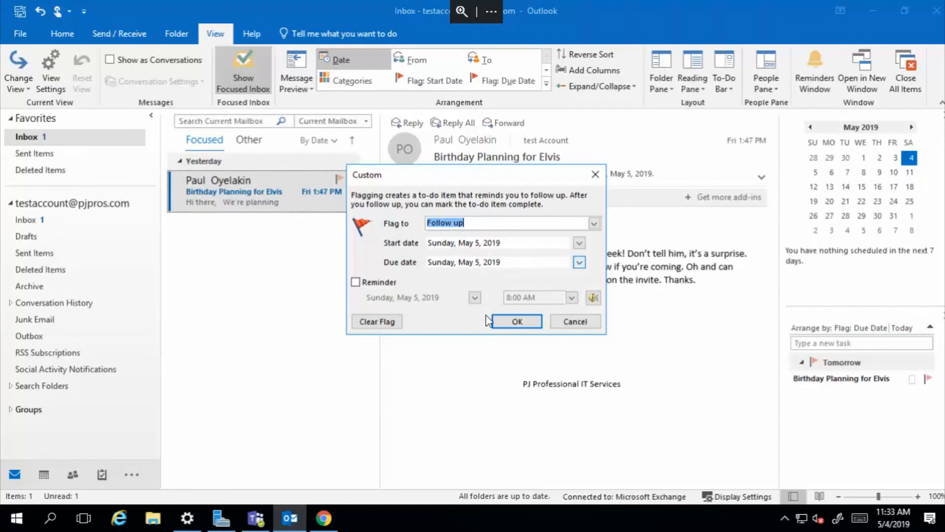
pyautogui.click(516, 322)
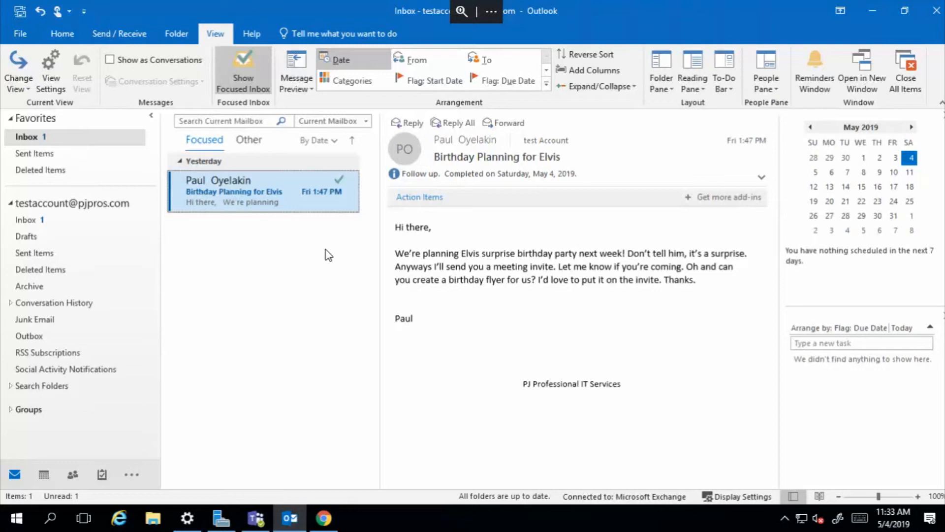
pyautogui.moveTo(325, 250)
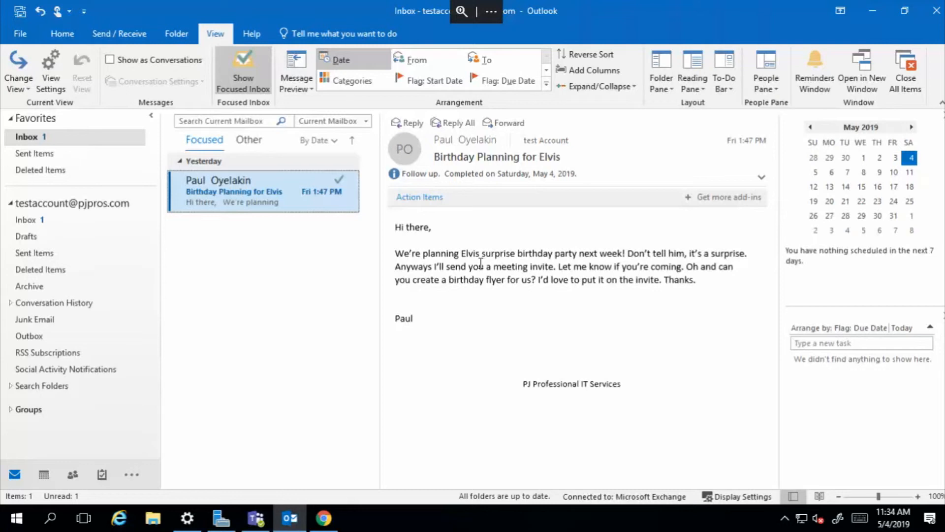
pyautogui.moveTo(562, 300)
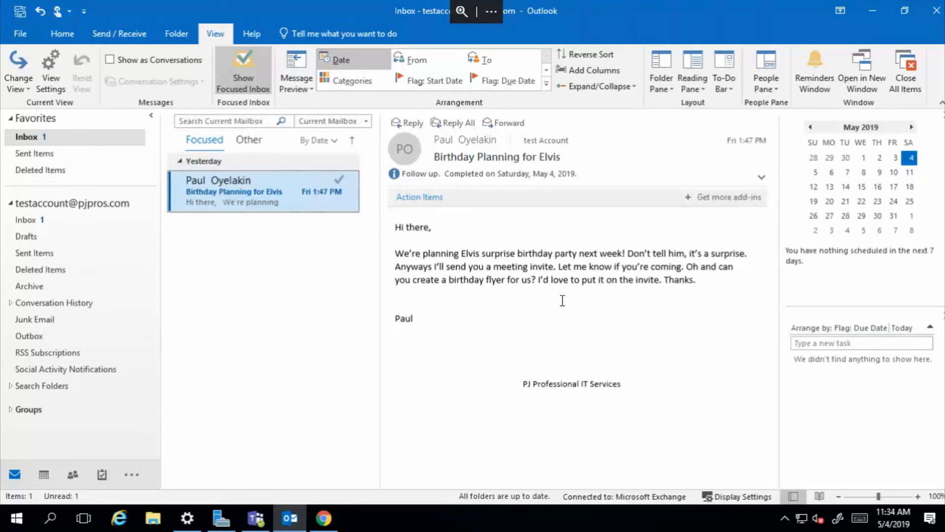
pyautogui.moveTo(675, 289)
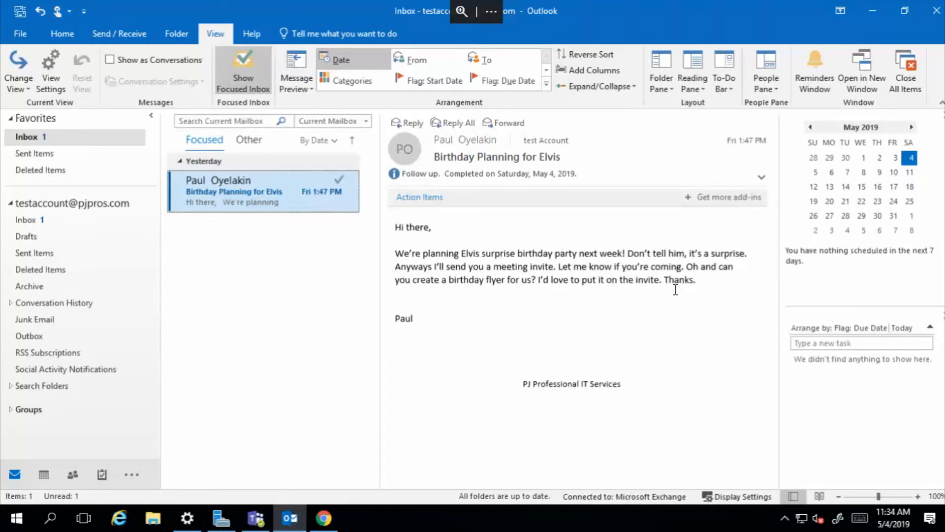
pyautogui.moveTo(418, 263)
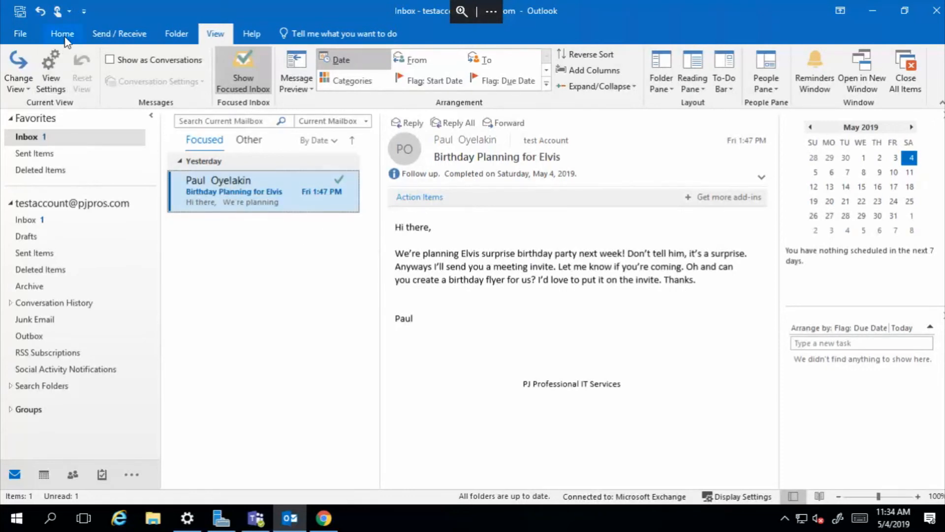
# Step: Start a new meeting invitation from Home > New Items
pyautogui.click(62, 34)
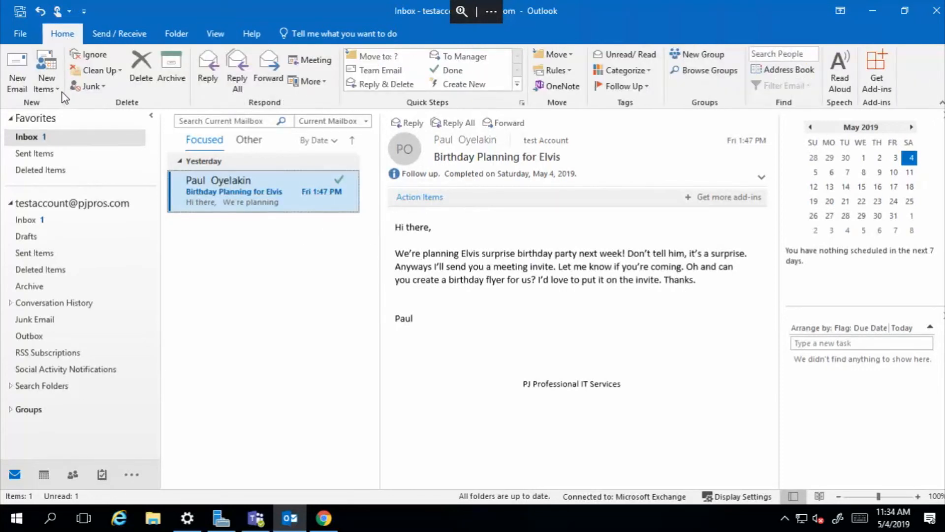
pyautogui.click(45, 72)
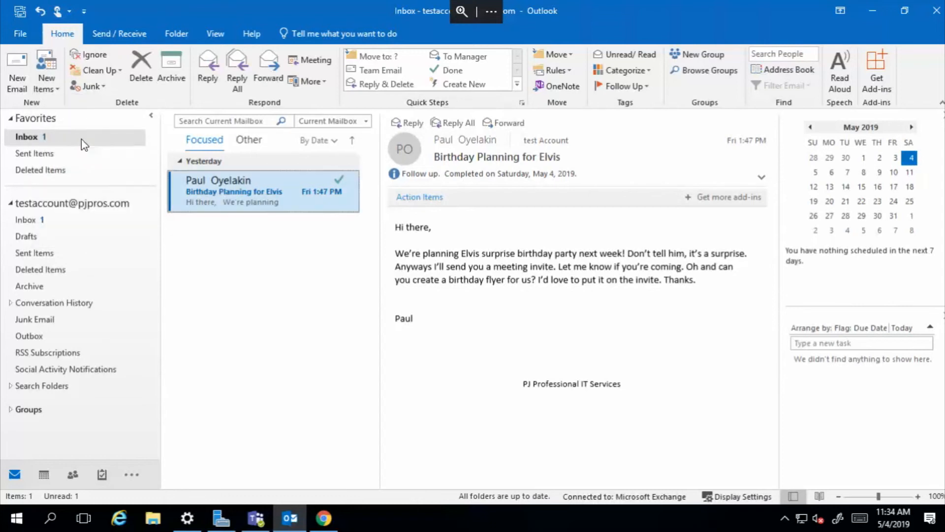
pyautogui.click(311, 60)
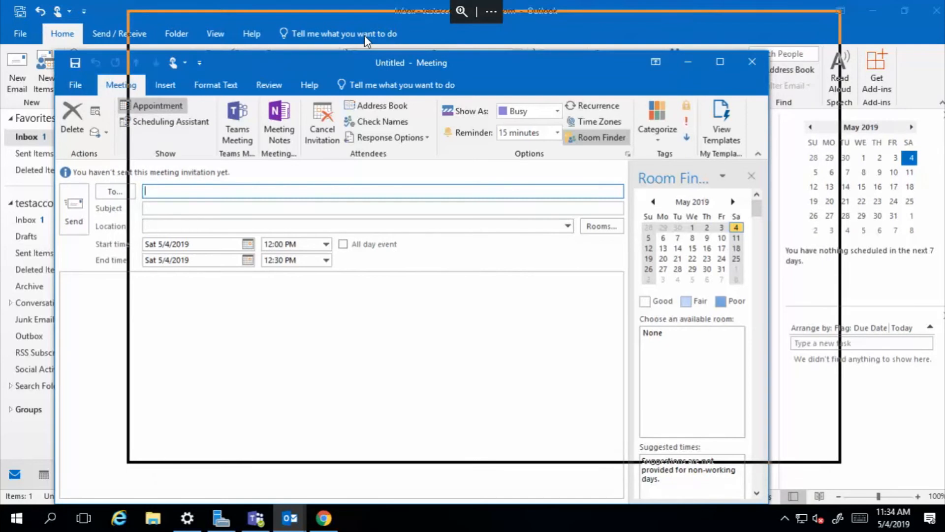
pyautogui.click(384, 191)
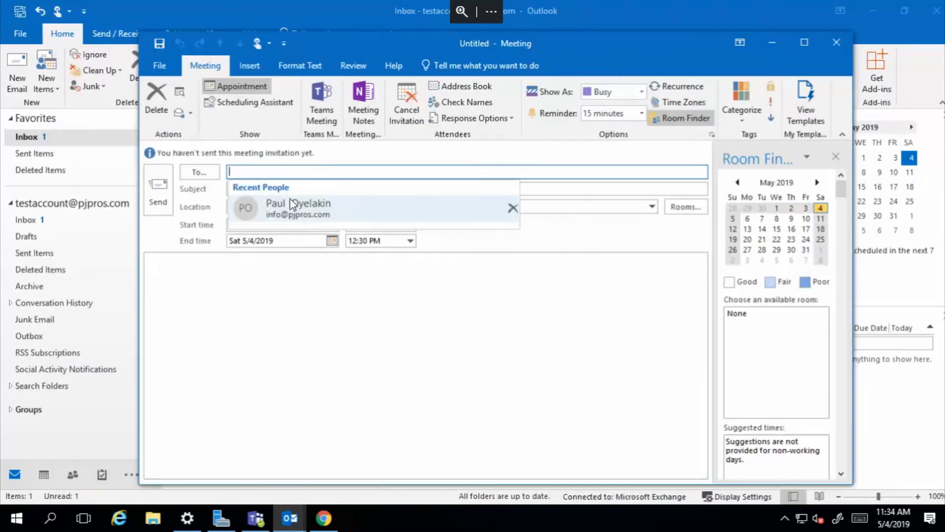
pyautogui.moveTo(332, 222)
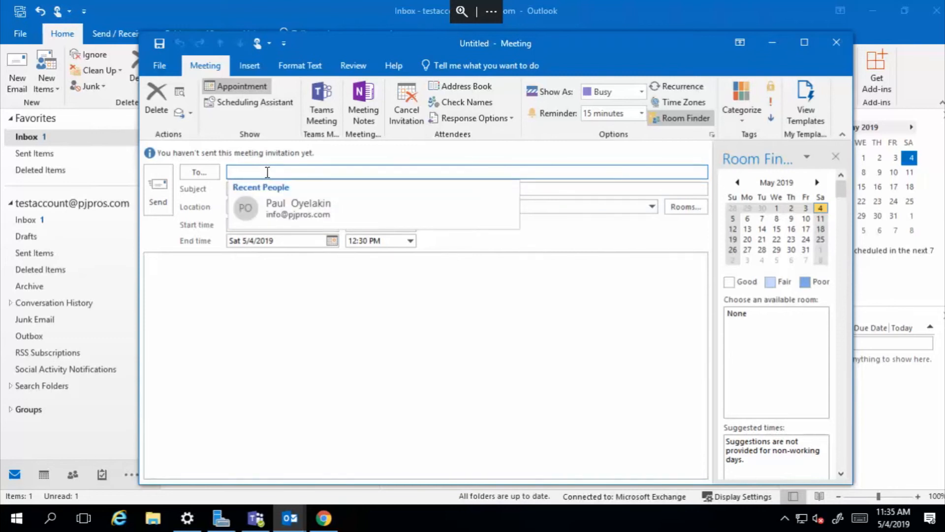
pyautogui.write('oyelakin')
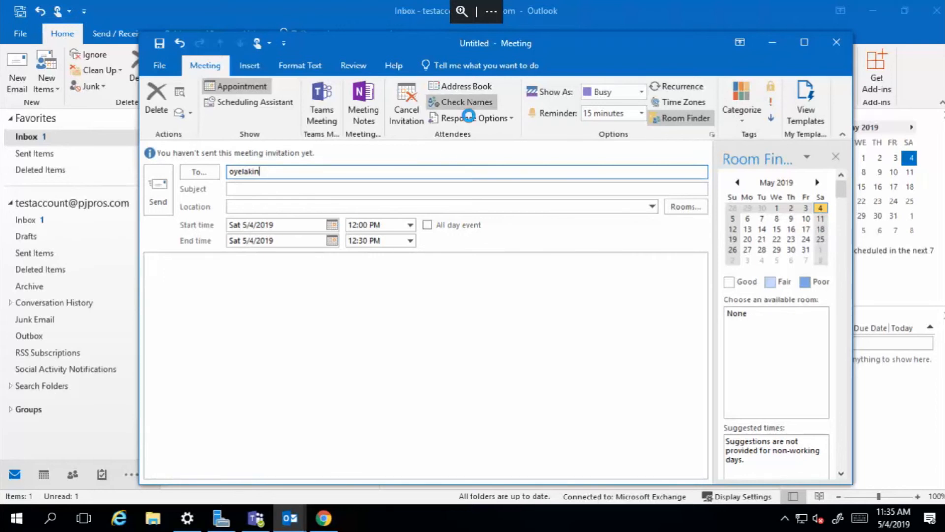
pyautogui.click(461, 102)
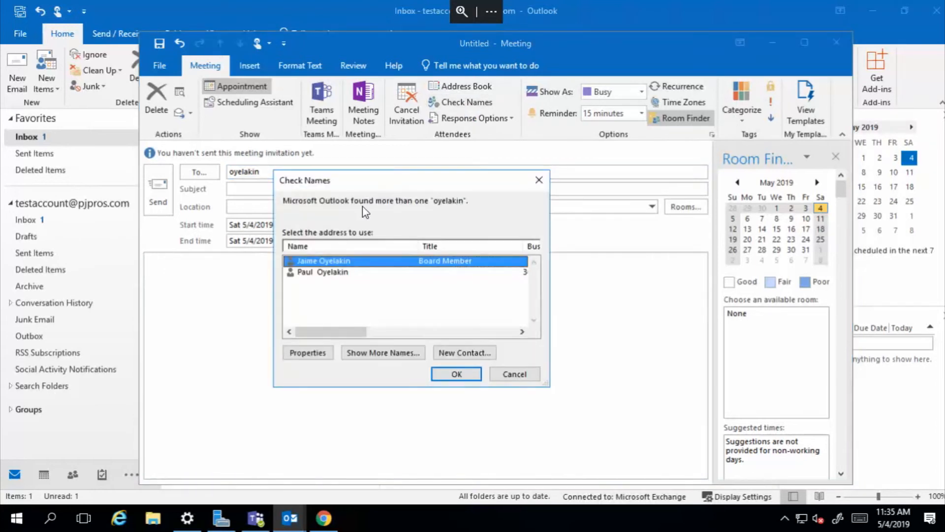
pyautogui.moveTo(328, 283)
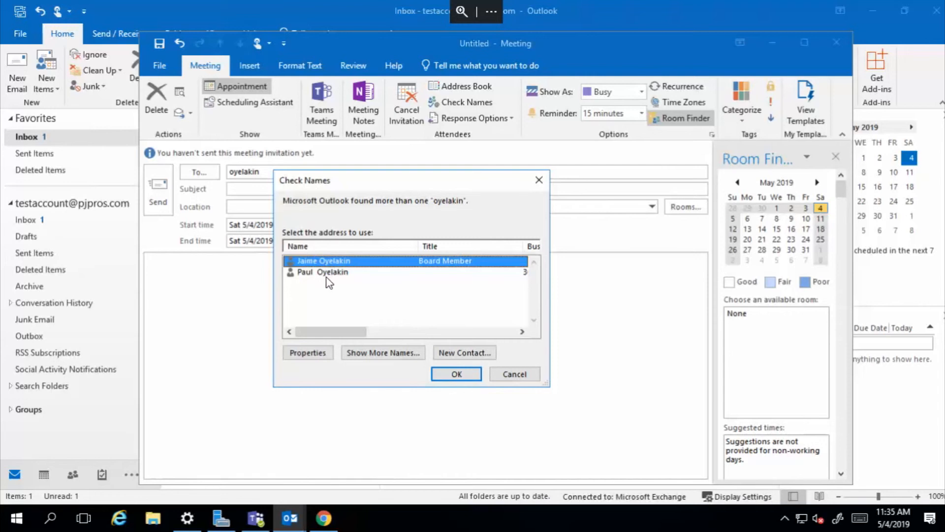
pyautogui.click(322, 271)
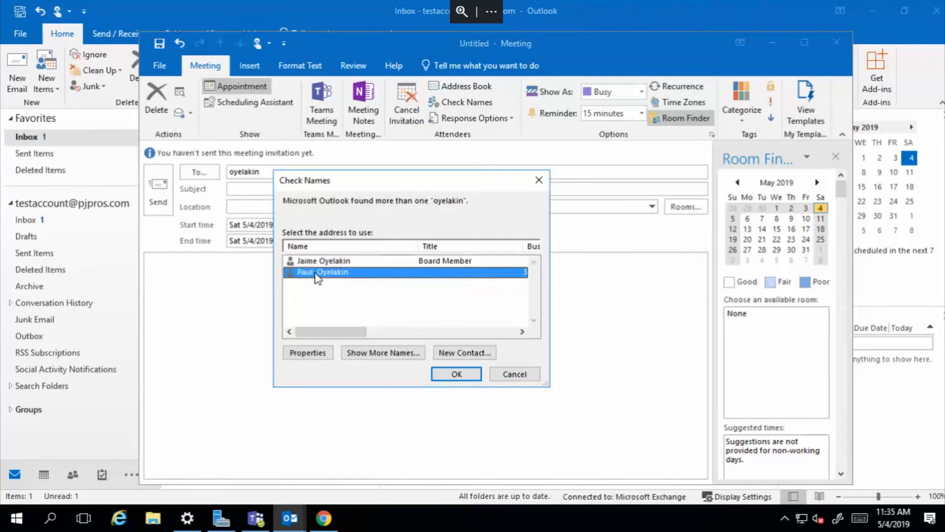
pyautogui.moveTo(319, 283)
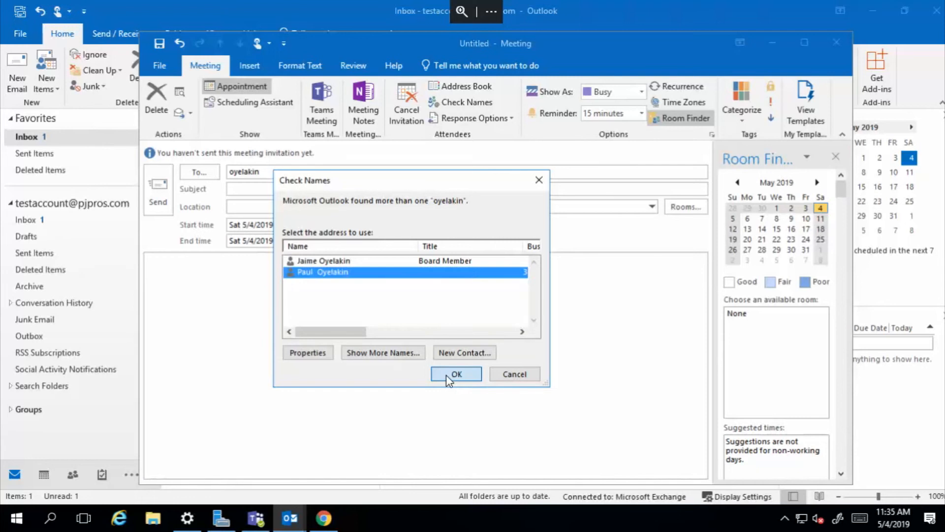
pyautogui.click(456, 374)
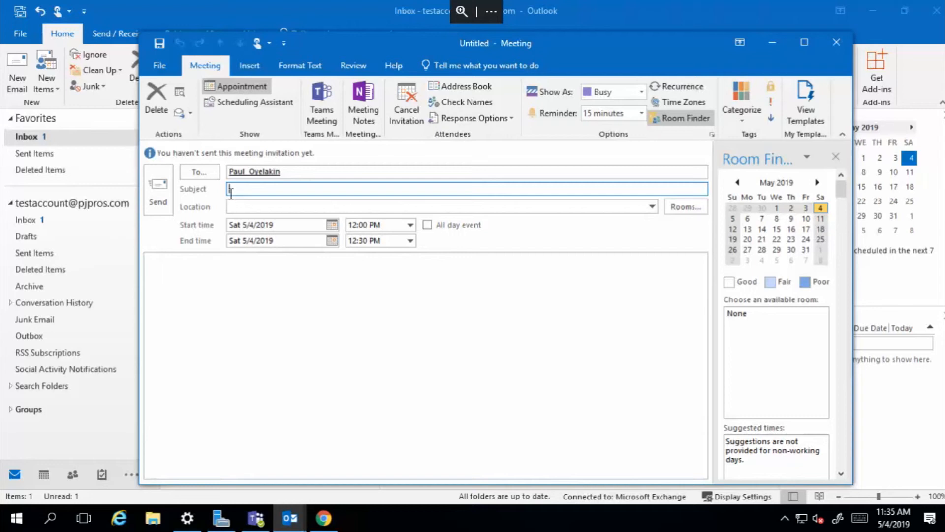
pyautogui.write('irthday party planning')
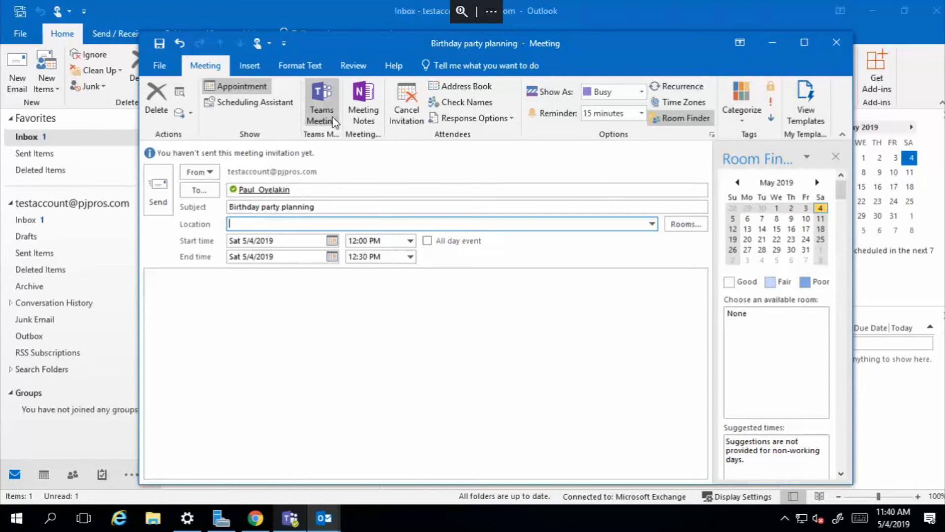
pyautogui.moveTo(322, 100)
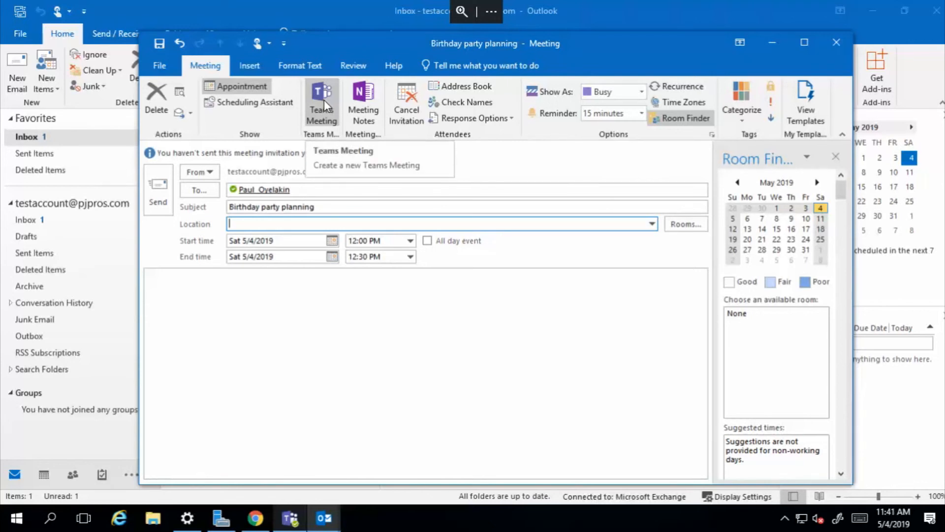
# Step: Make the Birthday party planning invitation a Microsoft Teams meeting with a join link
pyautogui.click(365, 164)
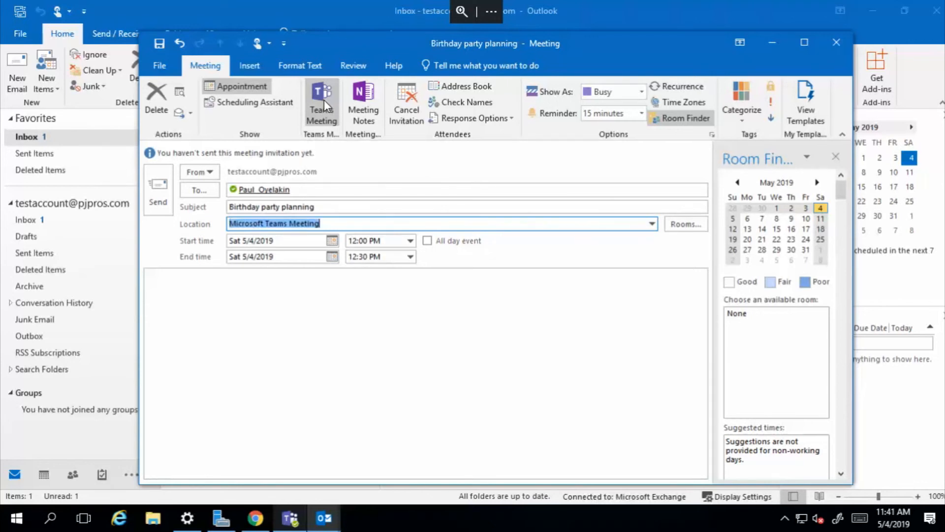
pyautogui.click(321, 103)
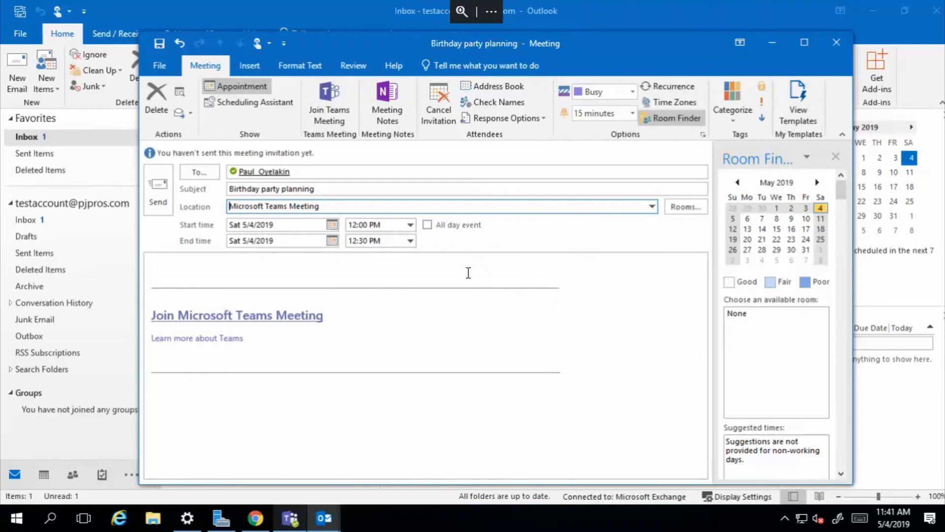
pyautogui.moveTo(366, 278)
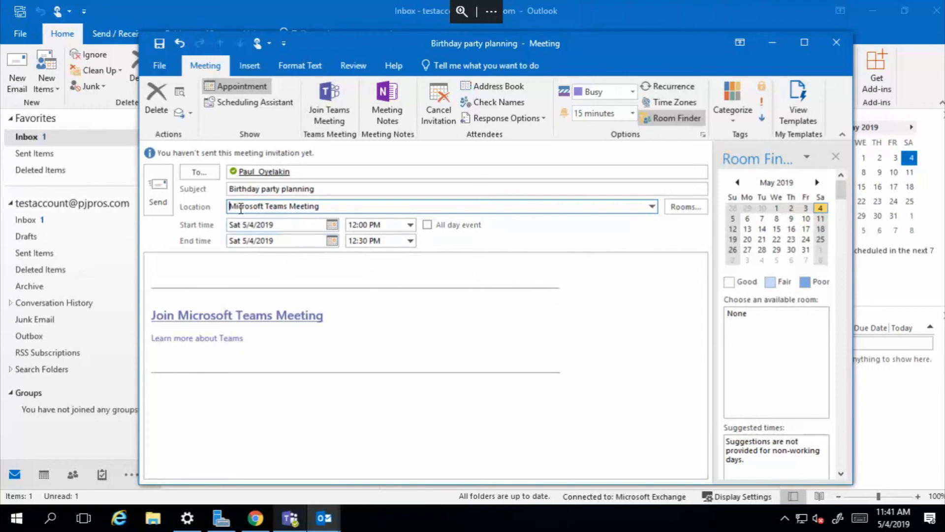
# Step: Set the meeting location to rm 112
pyautogui.write('rm')
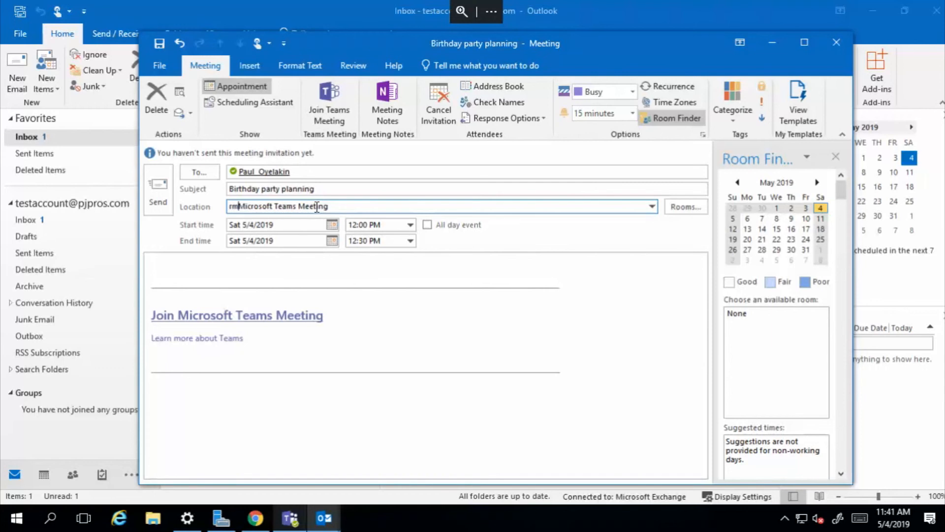
pyautogui.write('11')
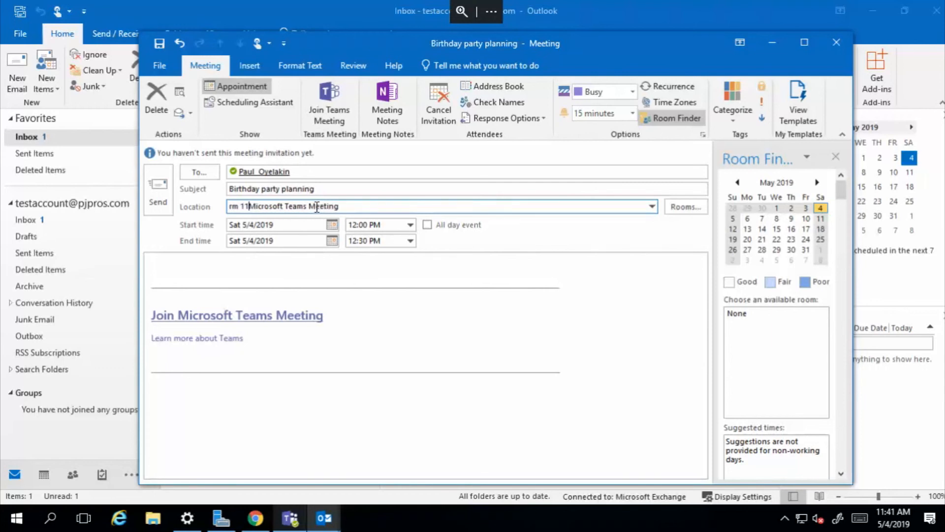
pyautogui.write('2/')
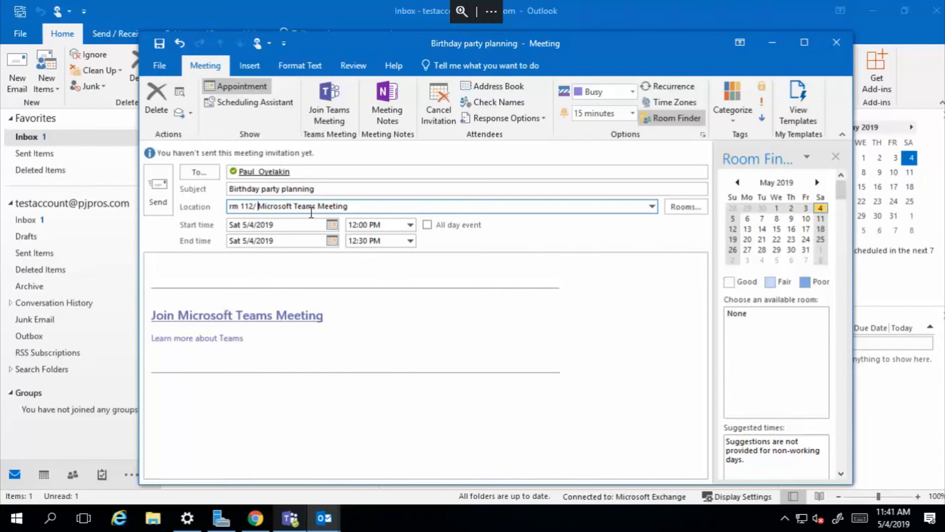
pyautogui.moveTo(191, 267)
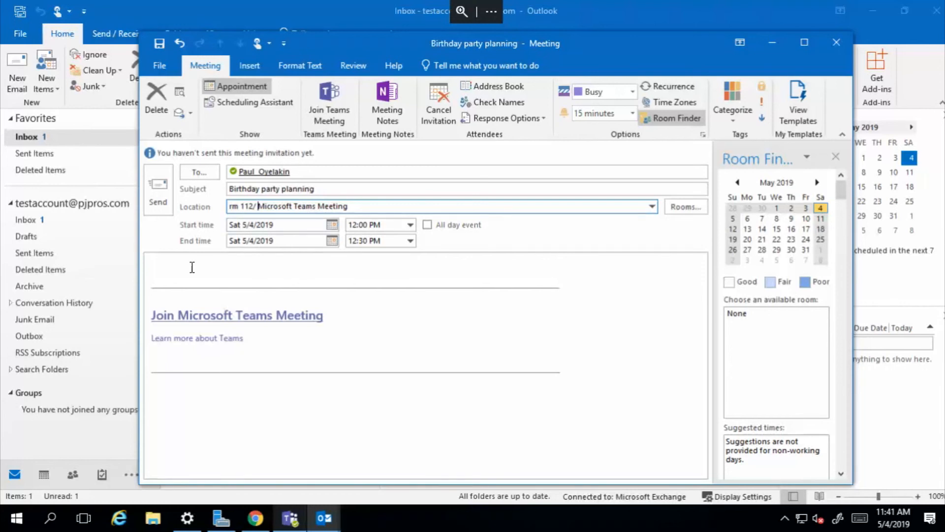
# Step: Add 'Objective:' and 'Plan Elvis birthday Party' above the Teams link in the body
pyautogui.write('o')
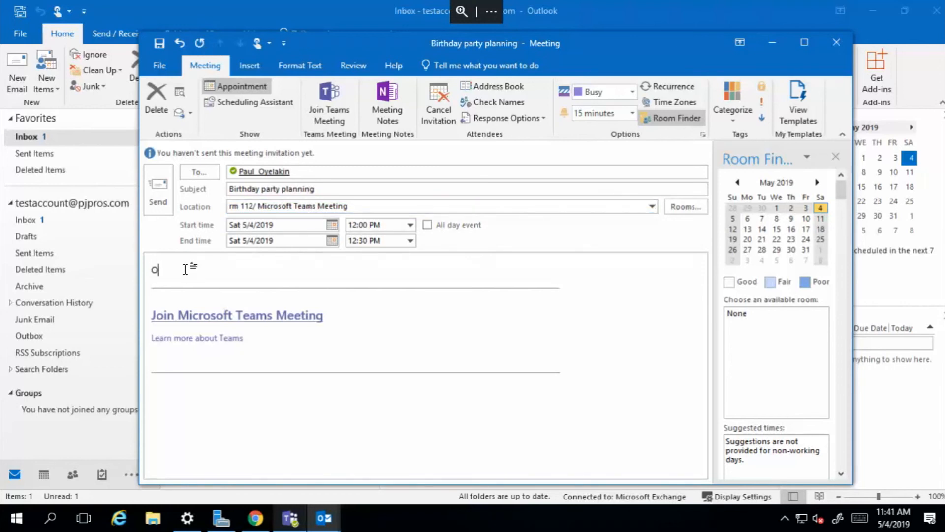
pyautogui.write('bjective:')
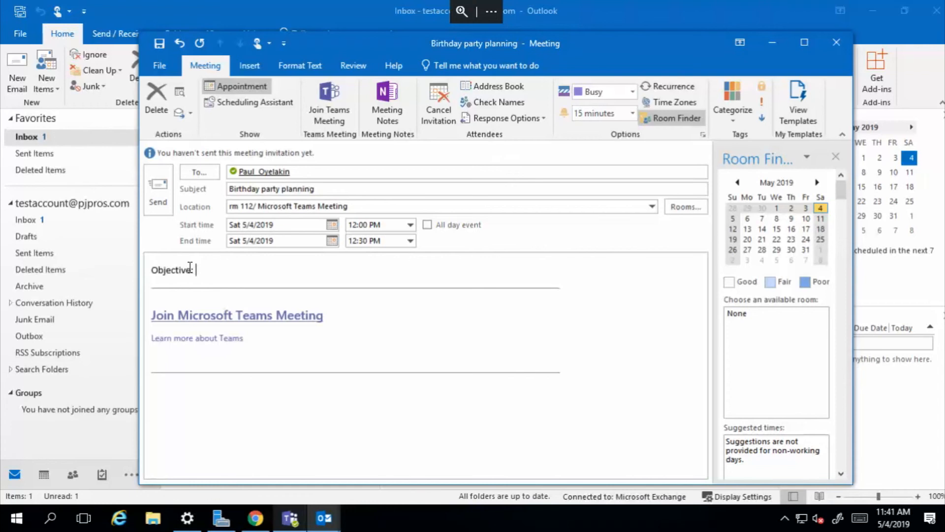
pyautogui.write('Plan Elvis birthday Party')
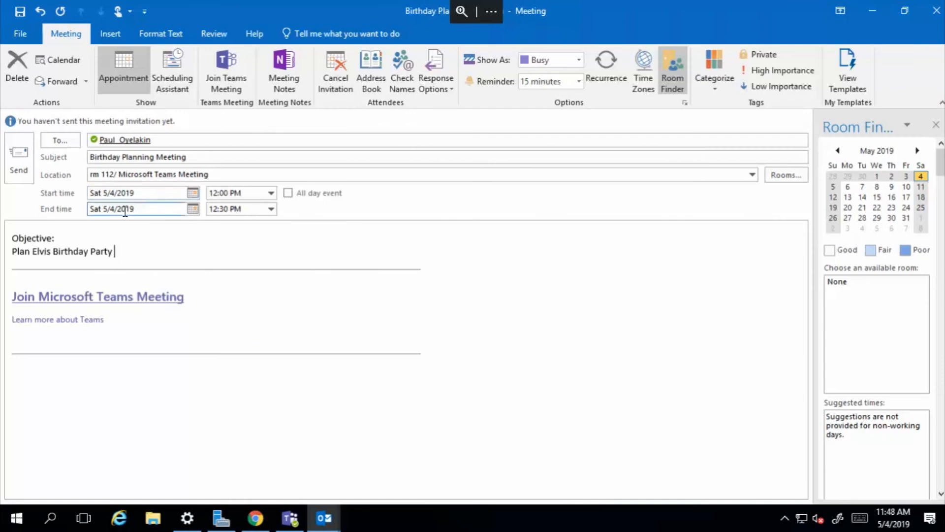
# Step: Move the meeting to Monday, May 6 and view attendee availability for 11:00 AM–12:00 PM
pyautogui.click(192, 193)
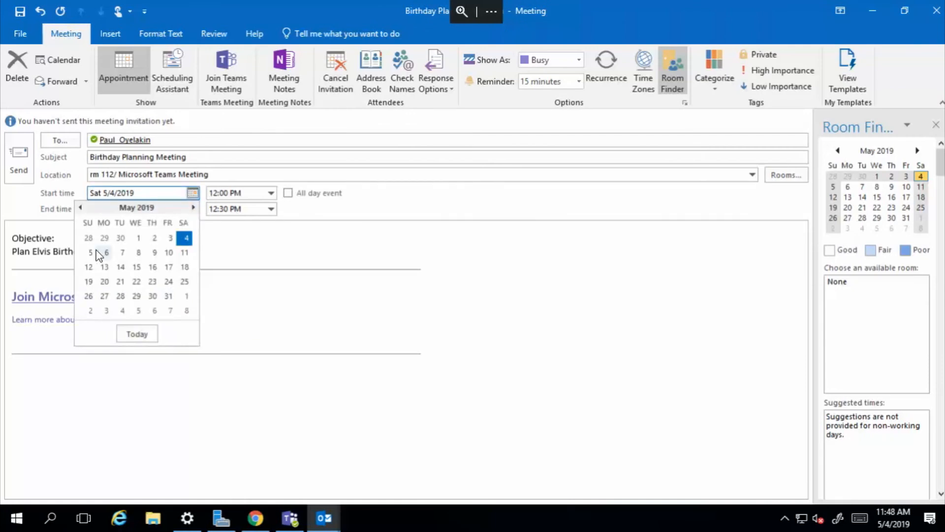
pyautogui.click(91, 252)
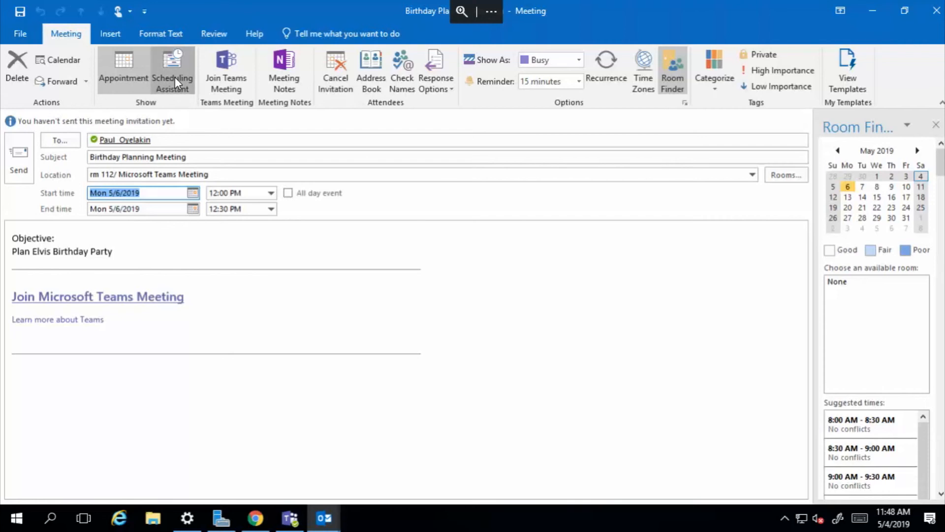
pyautogui.click(172, 71)
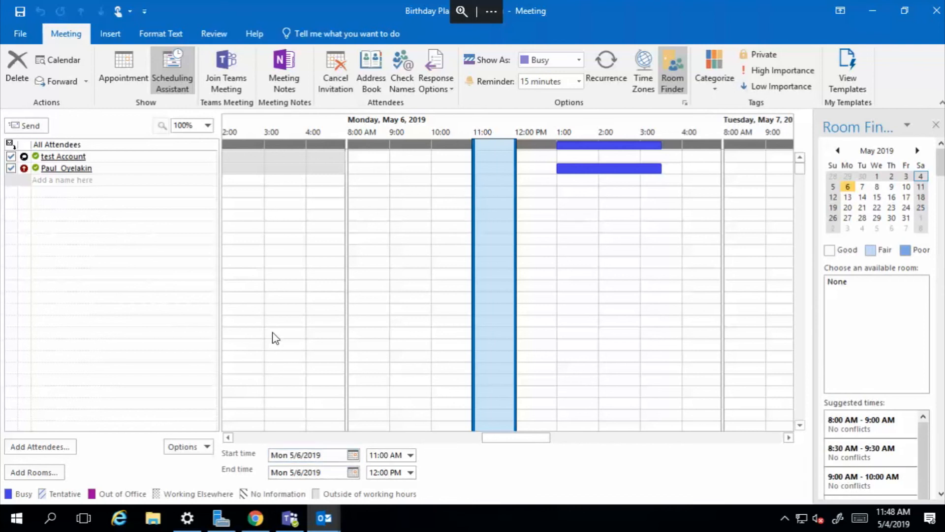
pyautogui.moveTo(122, 70)
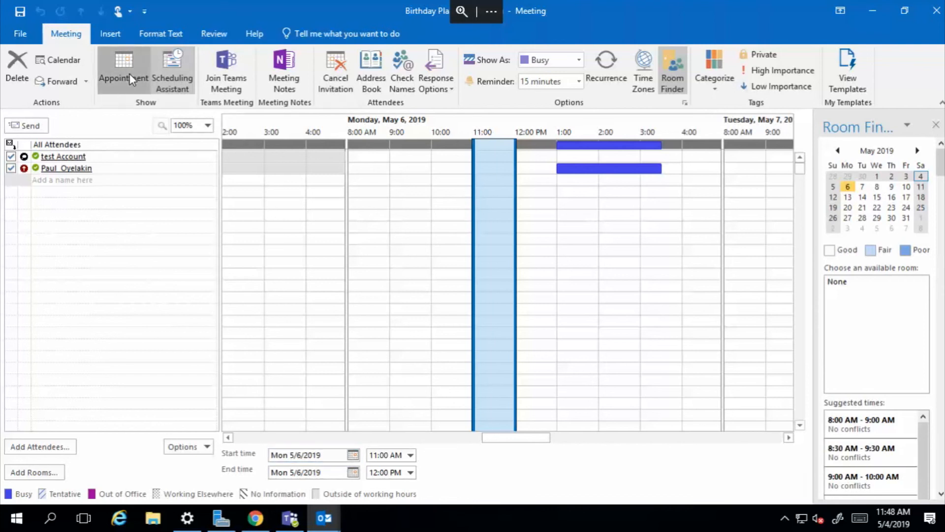
# Step: Return to the appointment form and send the Birthday Planning Meeting invitation
pyautogui.click(123, 70)
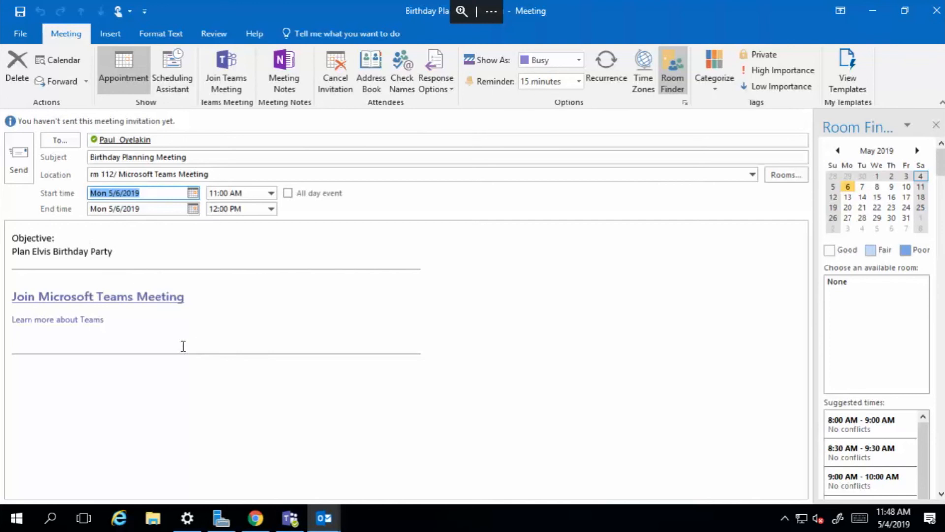
pyautogui.moveTo(19, 158)
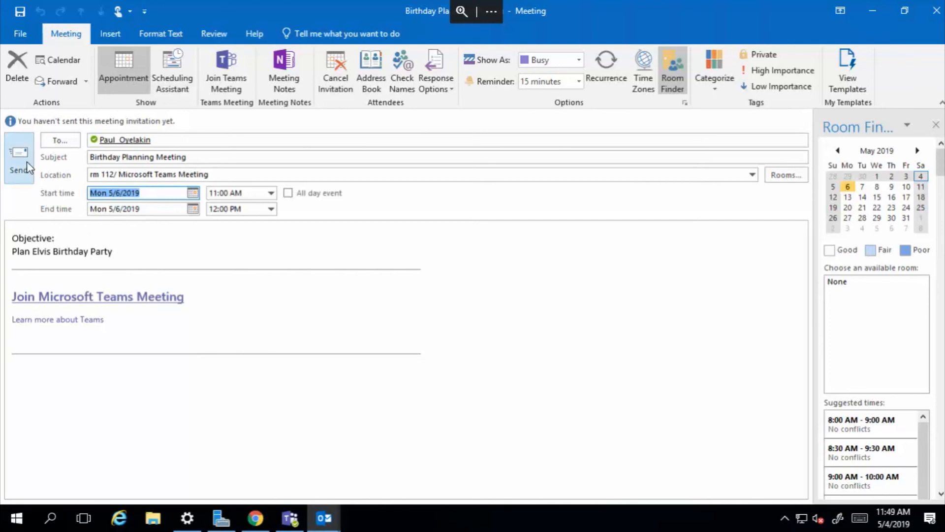
pyautogui.click(19, 157)
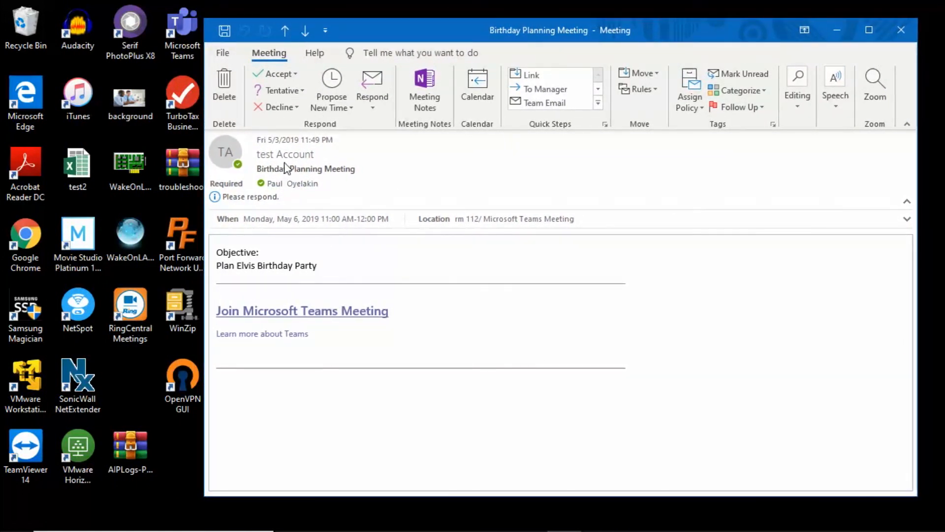
pyautogui.moveTo(411, 232)
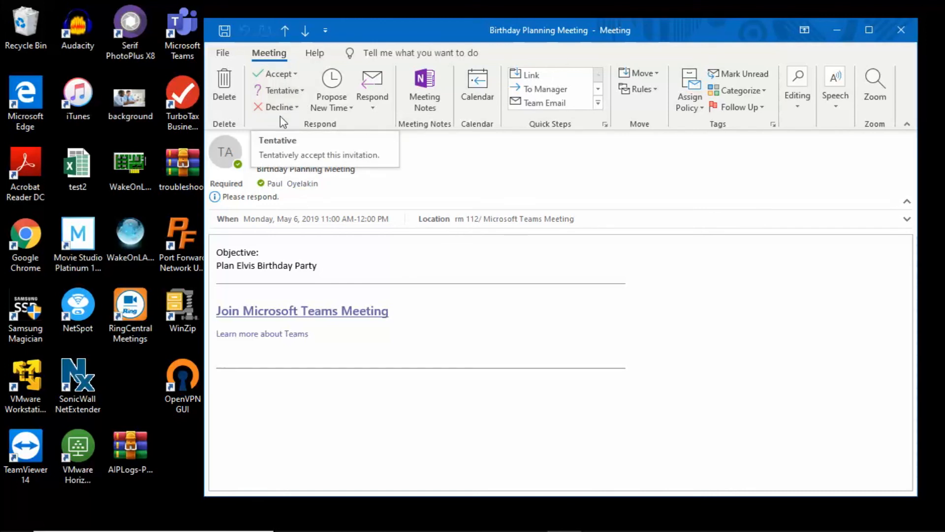
# Step: Accept the Birthday Planning Meeting invitation and close the meeting window
pyautogui.click(276, 73)
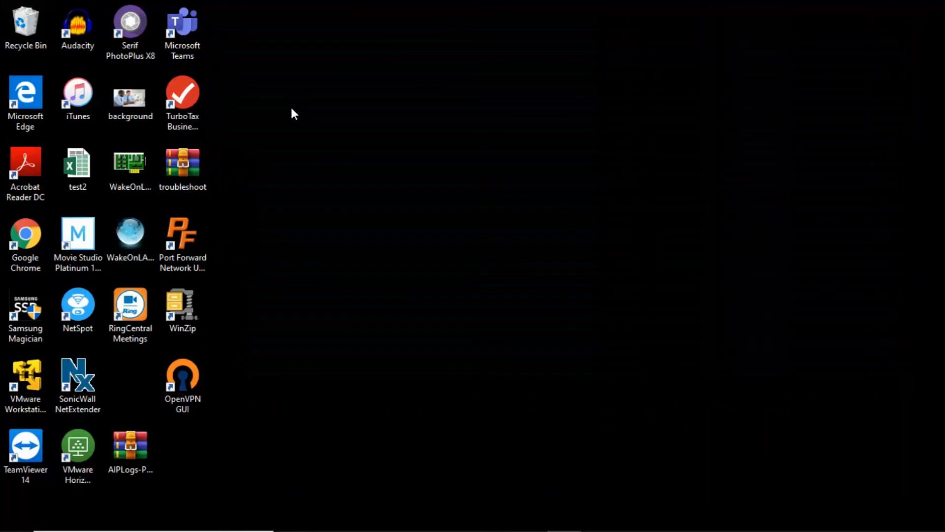
pyautogui.click(325, 518)
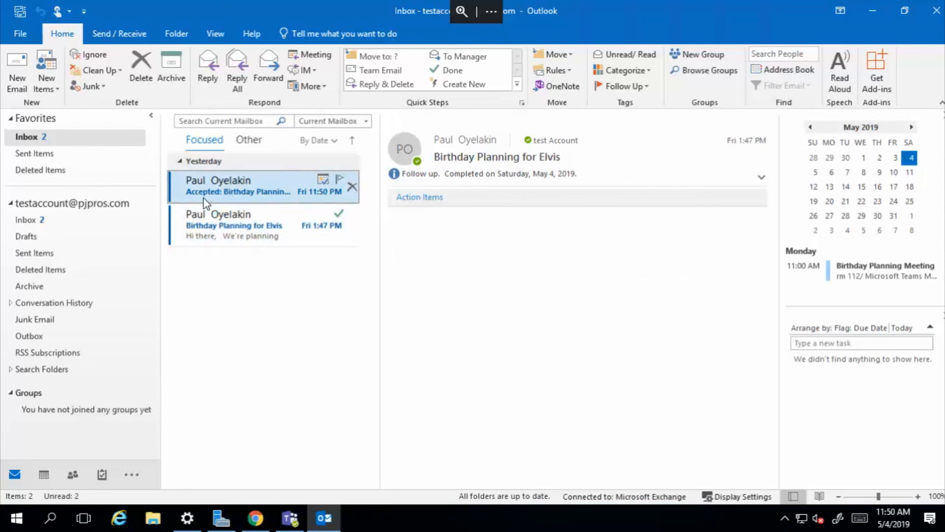
# Step: Delete the 'Accepted' reply, view the Birthday Planning for Elvis email, then show the empty Other tab
pyautogui.click(237, 186)
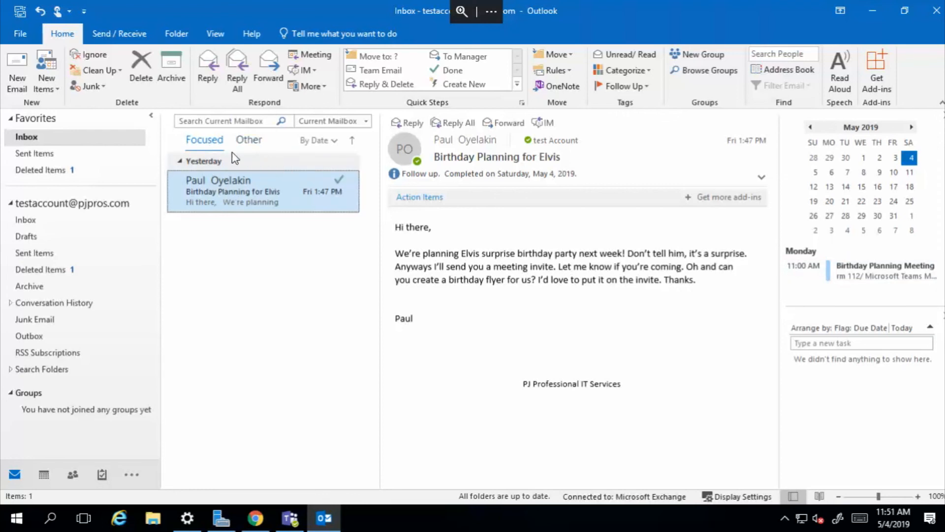
pyautogui.moveTo(205, 139)
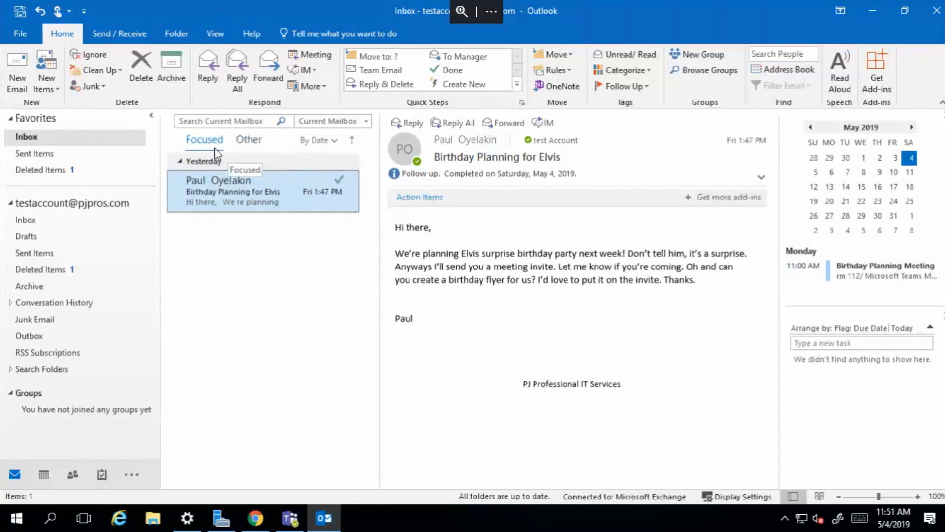
pyautogui.moveTo(255, 223)
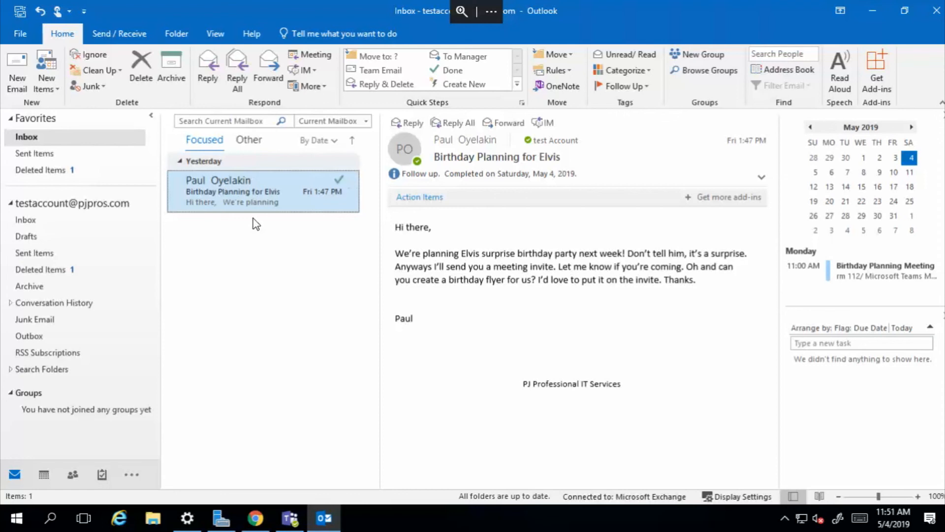
pyautogui.click(248, 139)
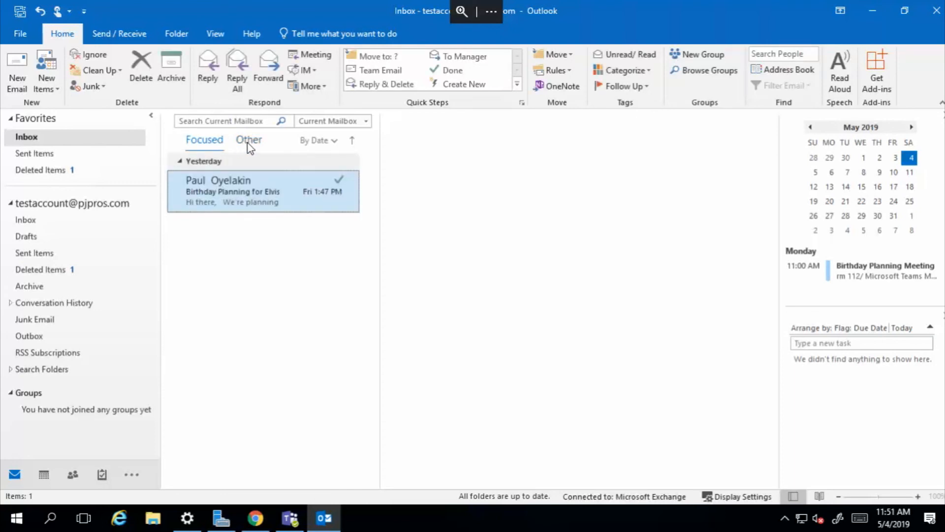
pyautogui.click(263, 190)
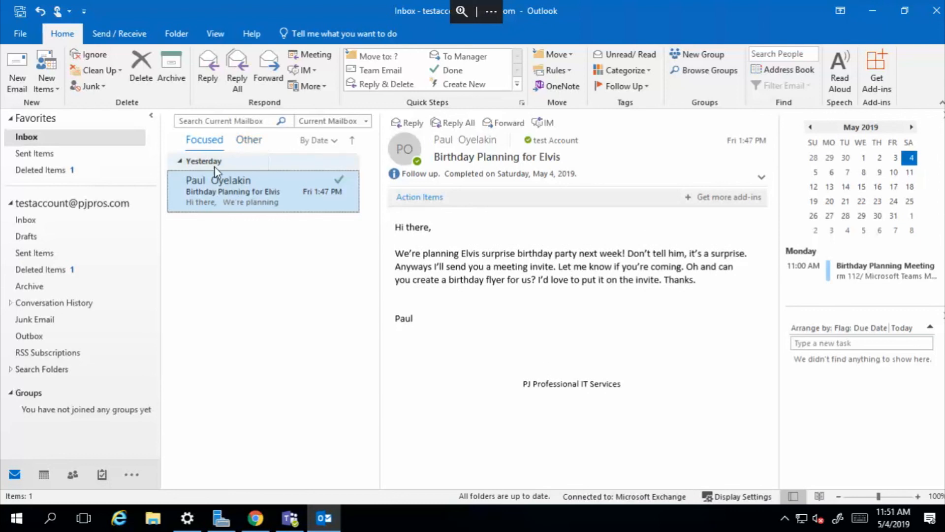
pyautogui.click(248, 139)
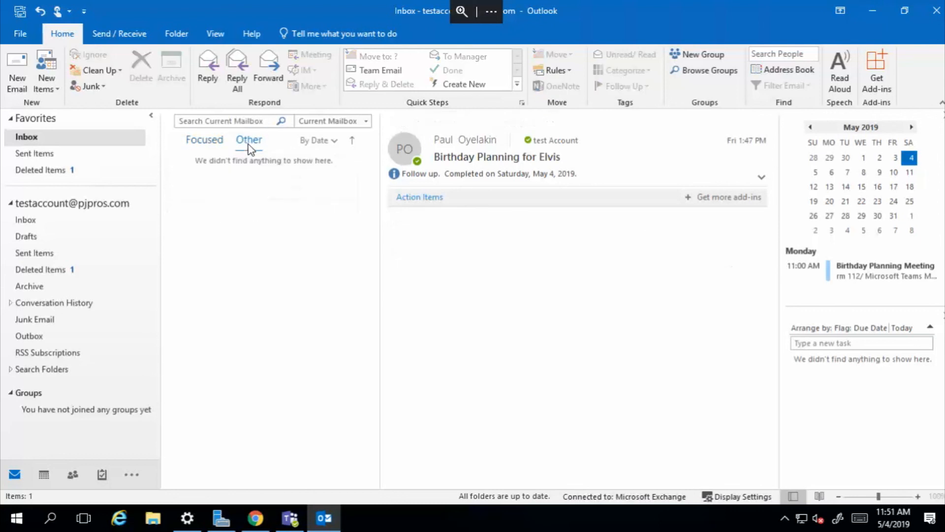